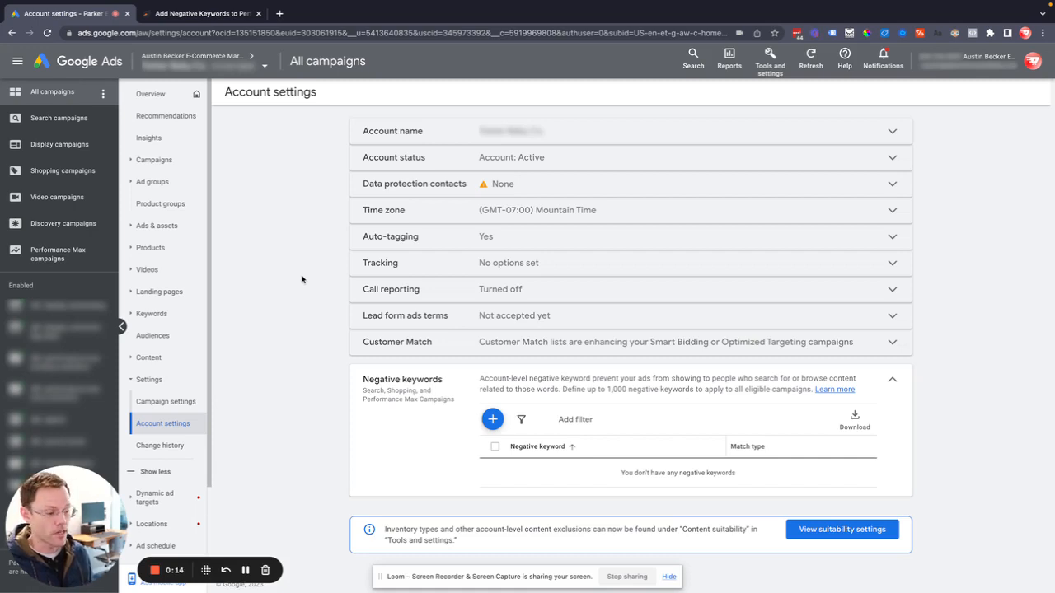
Step: Collapse the Negative keywords section, then hide and re-show the settings sub-pages
click(892, 379)
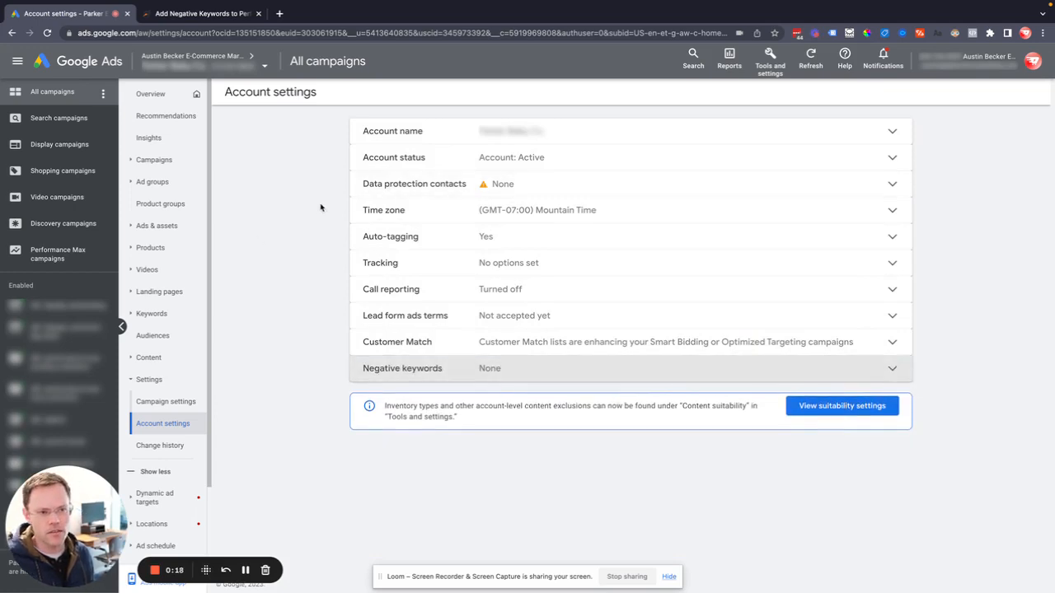
mouse_move(303, 198)
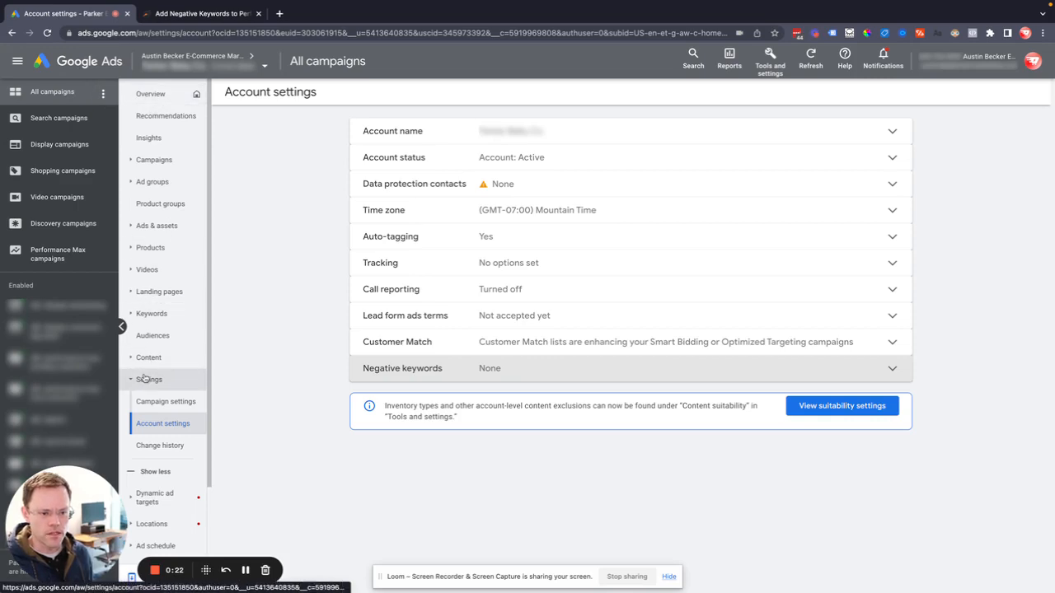
click(149, 379)
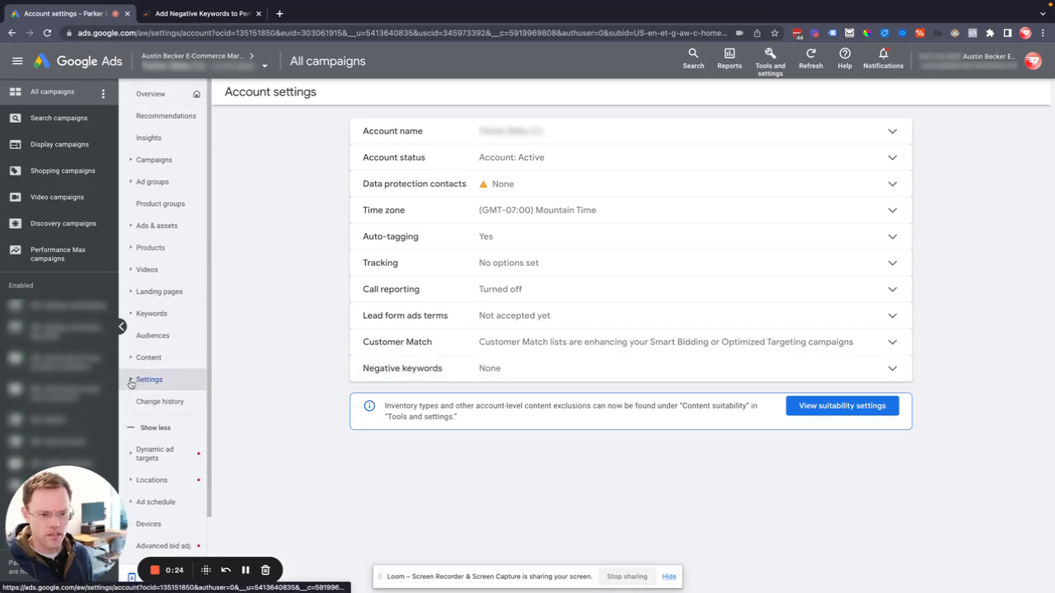
click(149, 380)
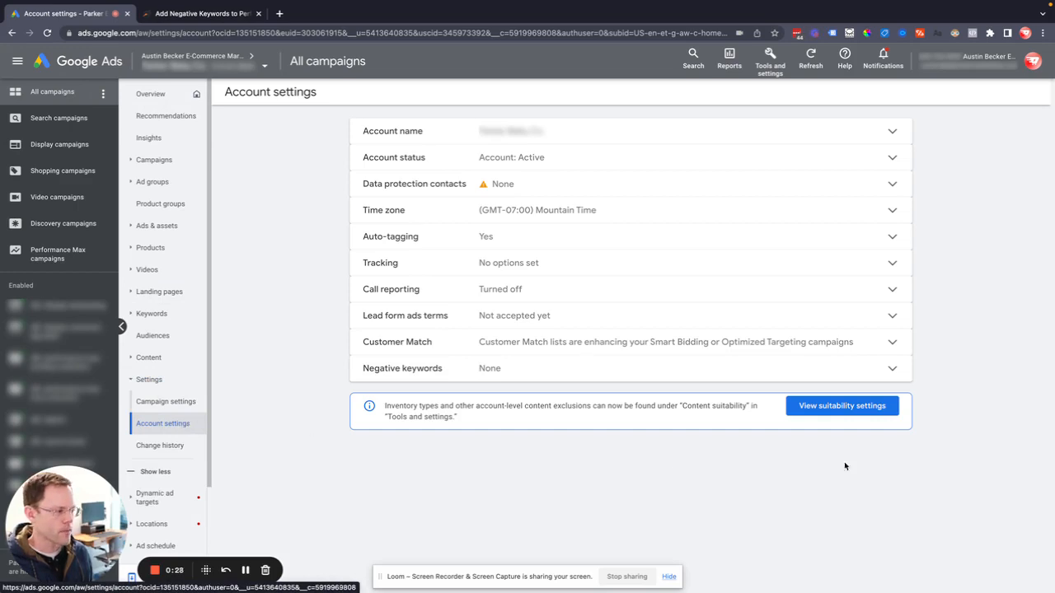
mouse_move(537, 371)
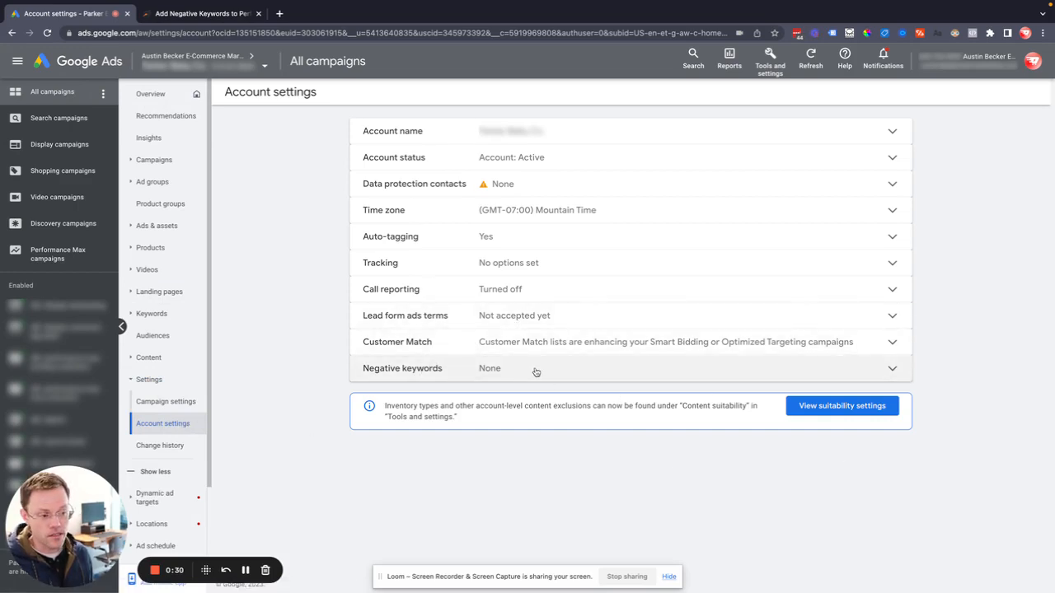
Step: Enter 'pictures' as a negative keyword, discard it unsaved, and collapse the section to None
click(535, 368)
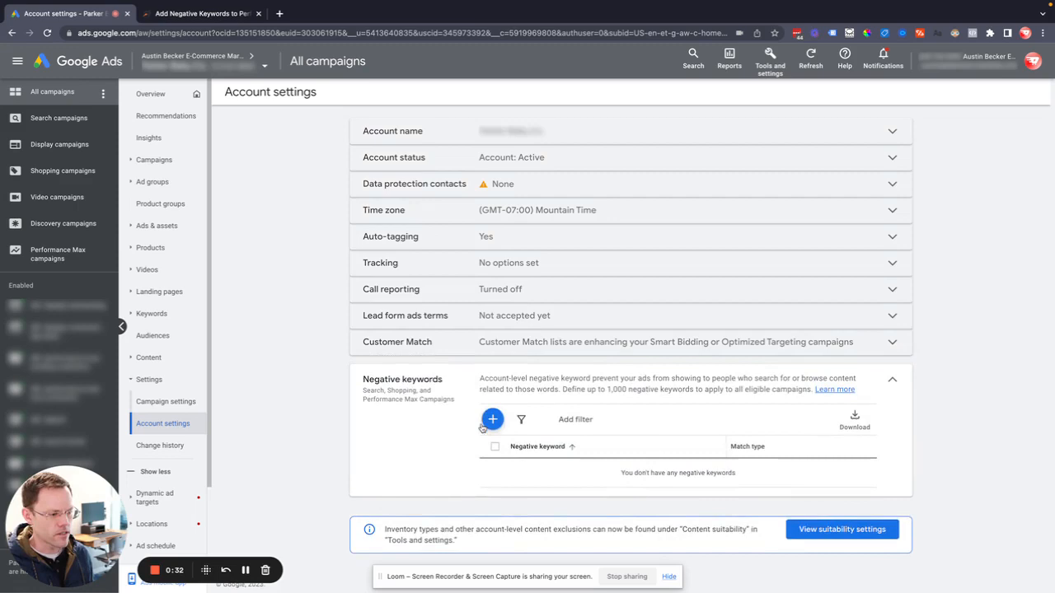
click(492, 419)
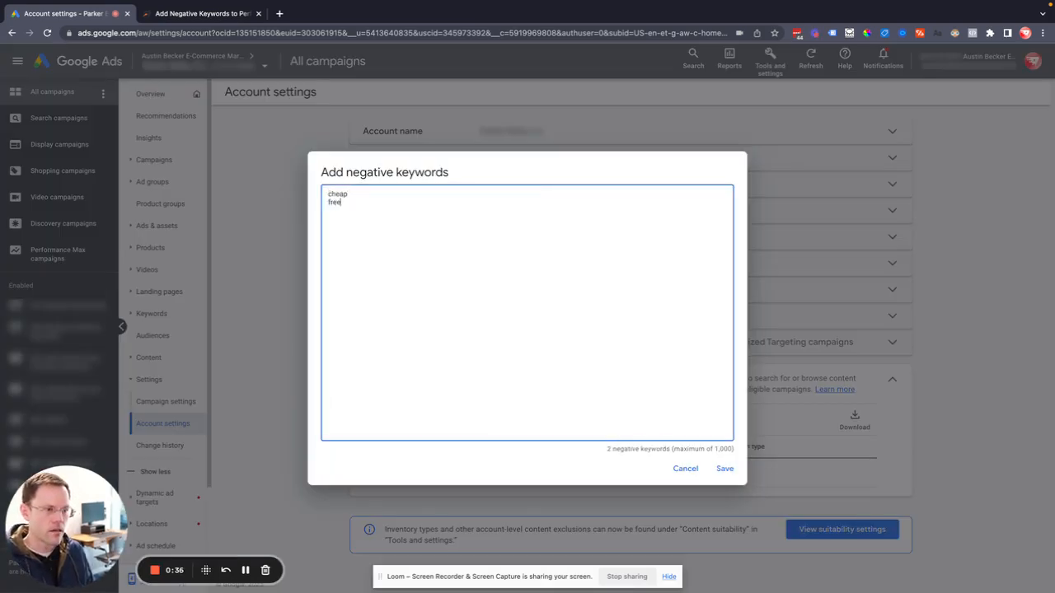
text(pictures)
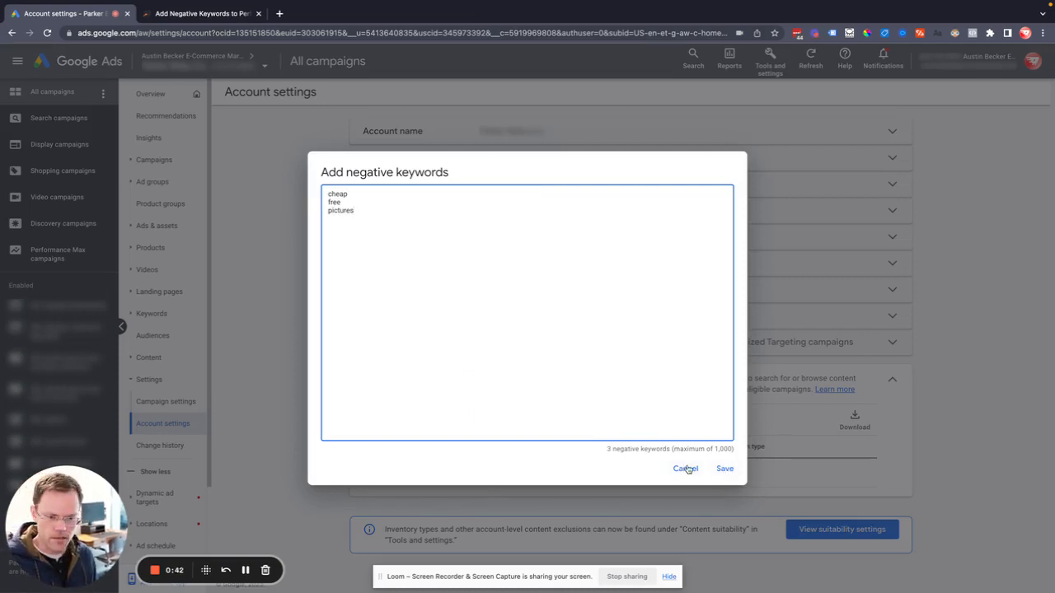
click(685, 468)
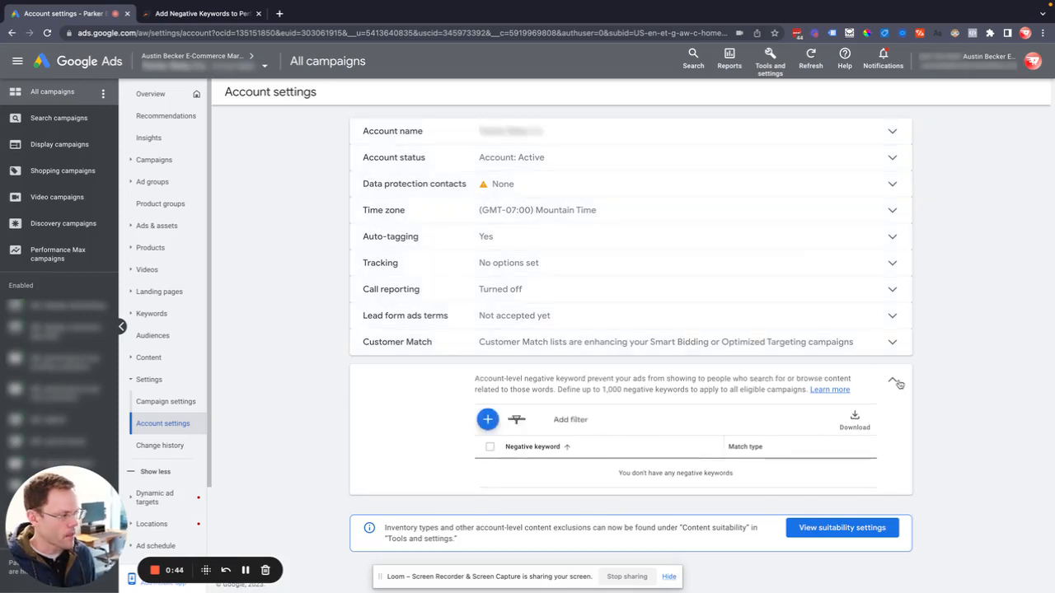
click(893, 381)
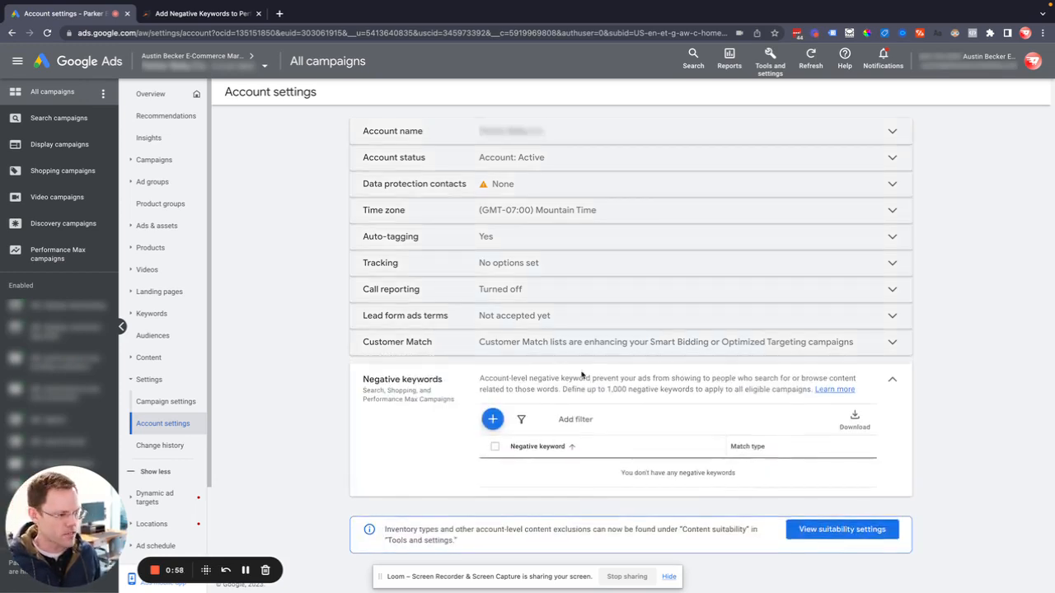
click(890, 380)
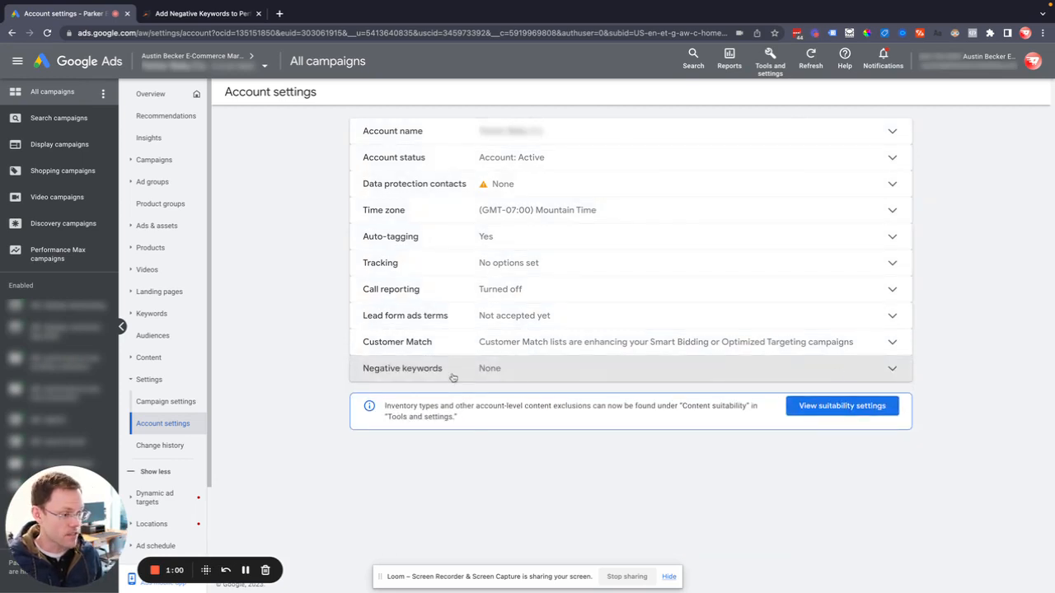
mouse_move(551, 376)
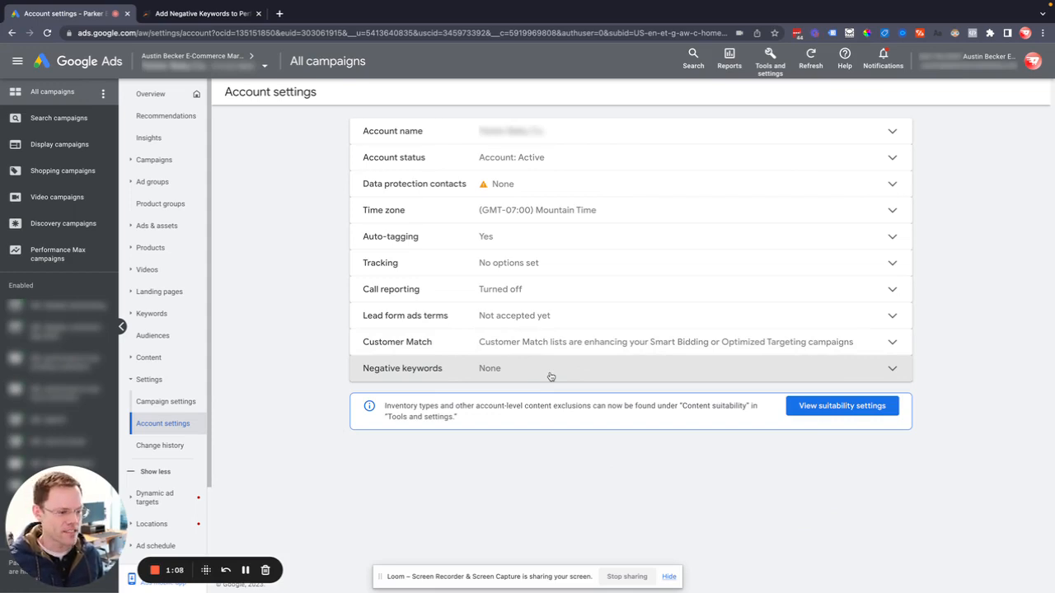
mouse_move(251, 482)
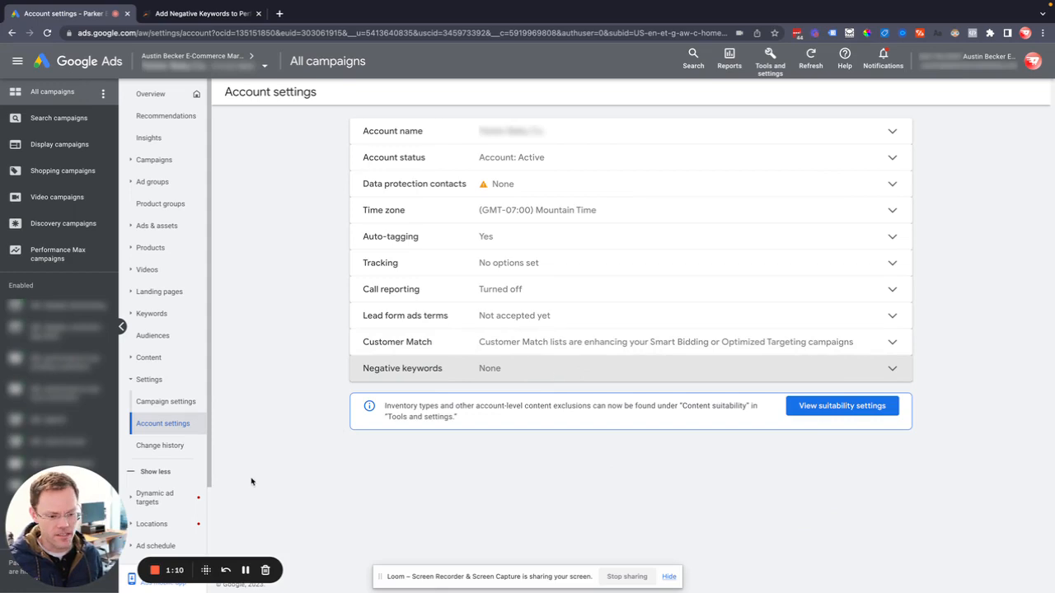